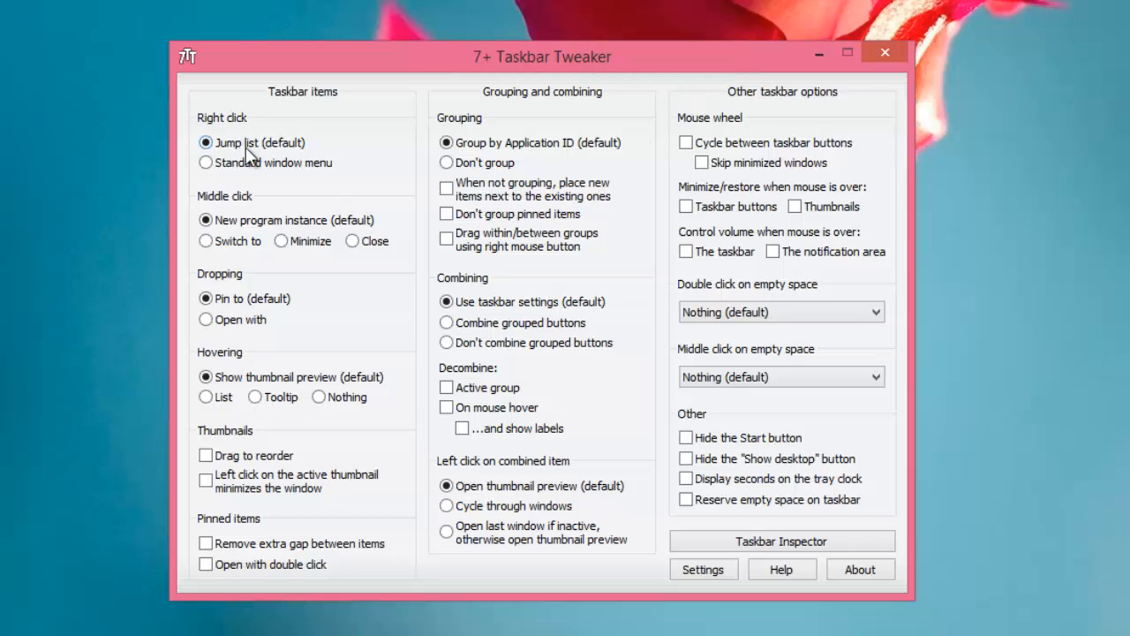
pyautogui.moveTo(252, 322)
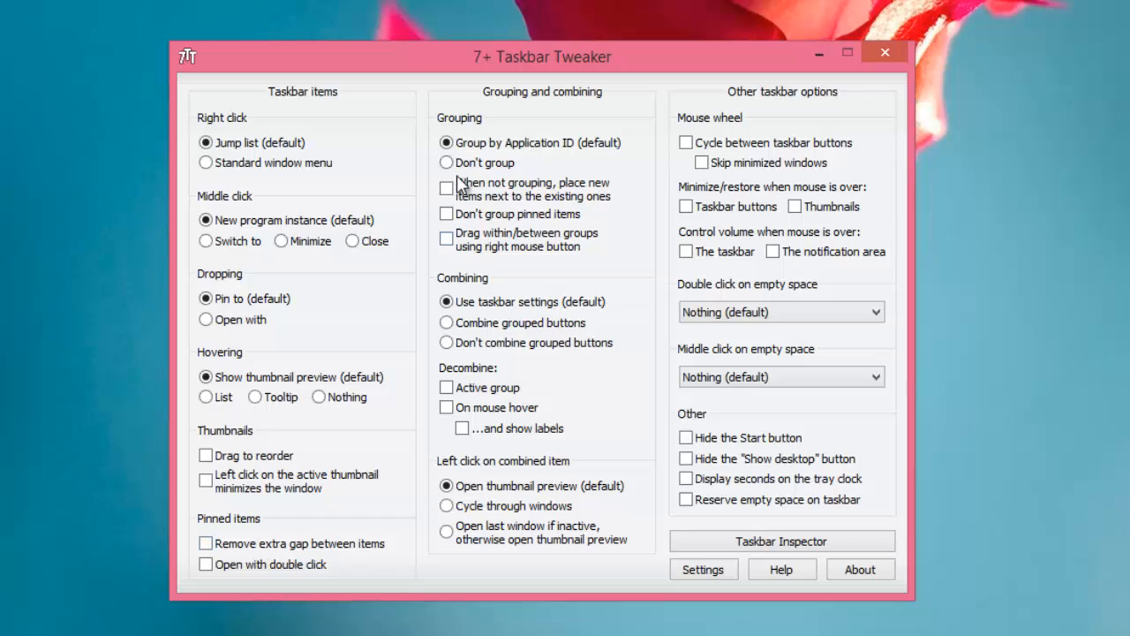
pyautogui.moveTo(490, 252)
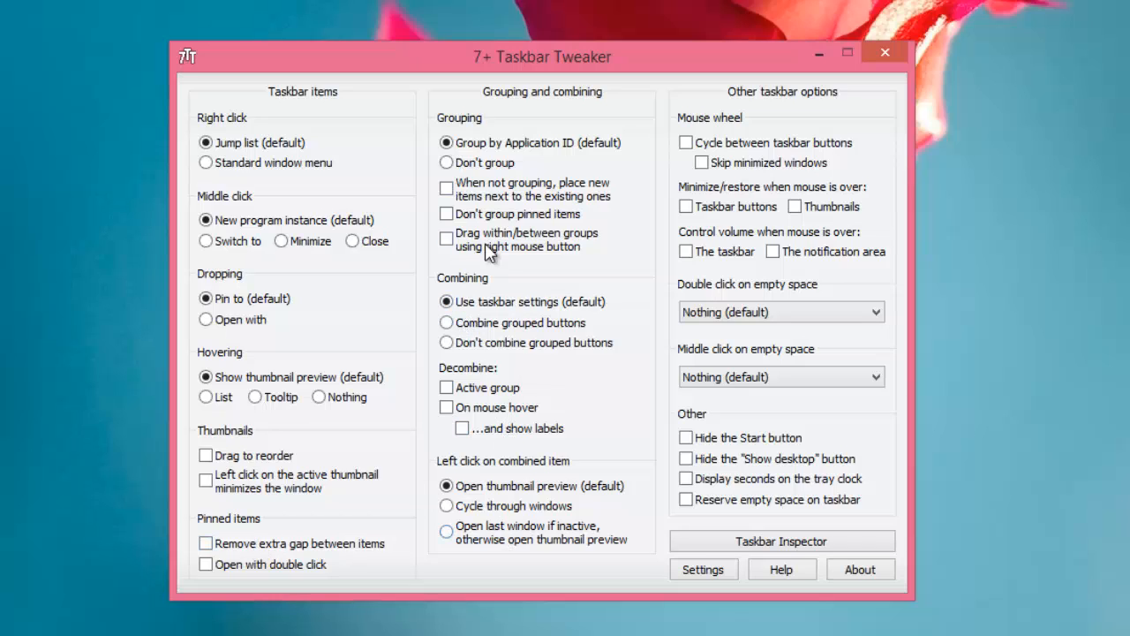
pyautogui.moveTo(751, 194)
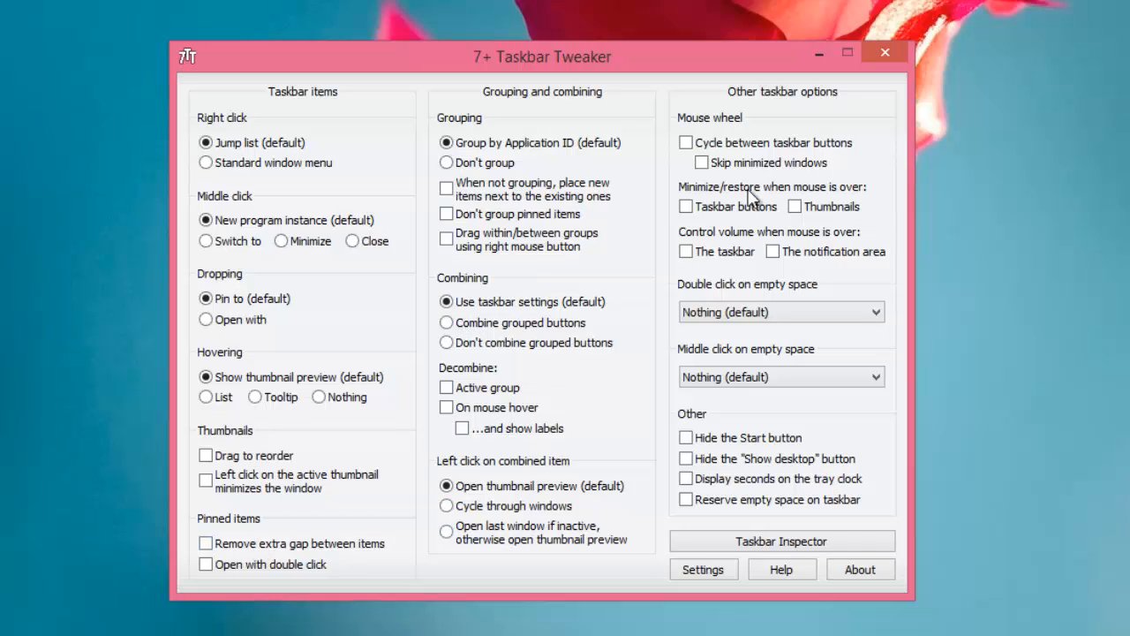
pyautogui.moveTo(722, 512)
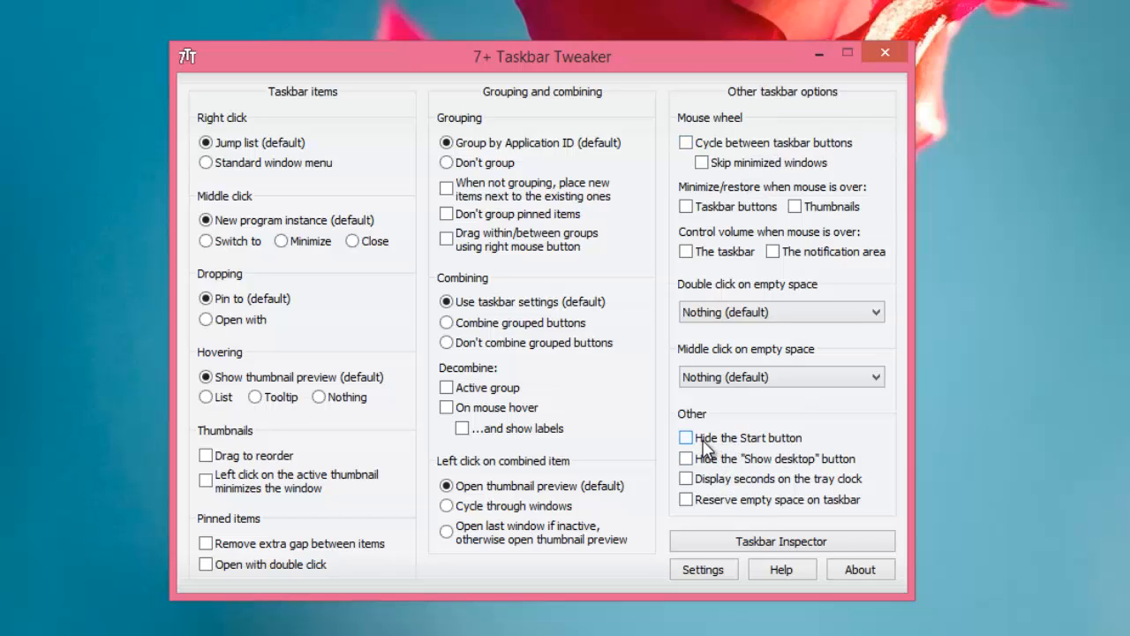
pyautogui.moveTo(717, 452)
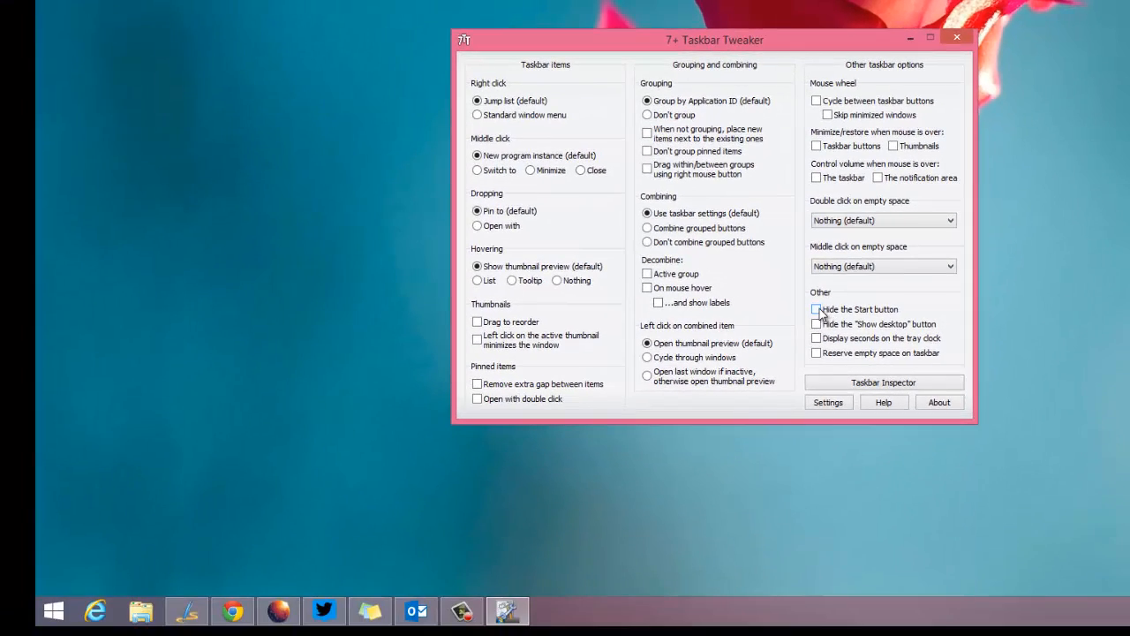
# Check, uncheck, then re-check 'Hide the Start button' under Other, leaving the Start button hidden
pyautogui.click(816, 309)
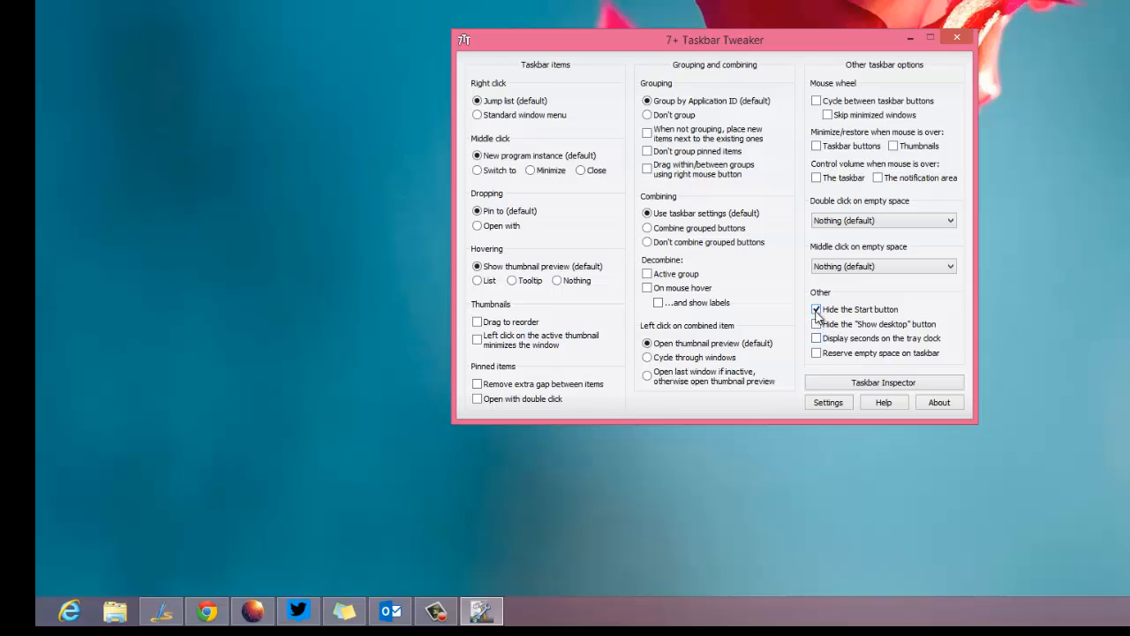
pyautogui.click(816, 308)
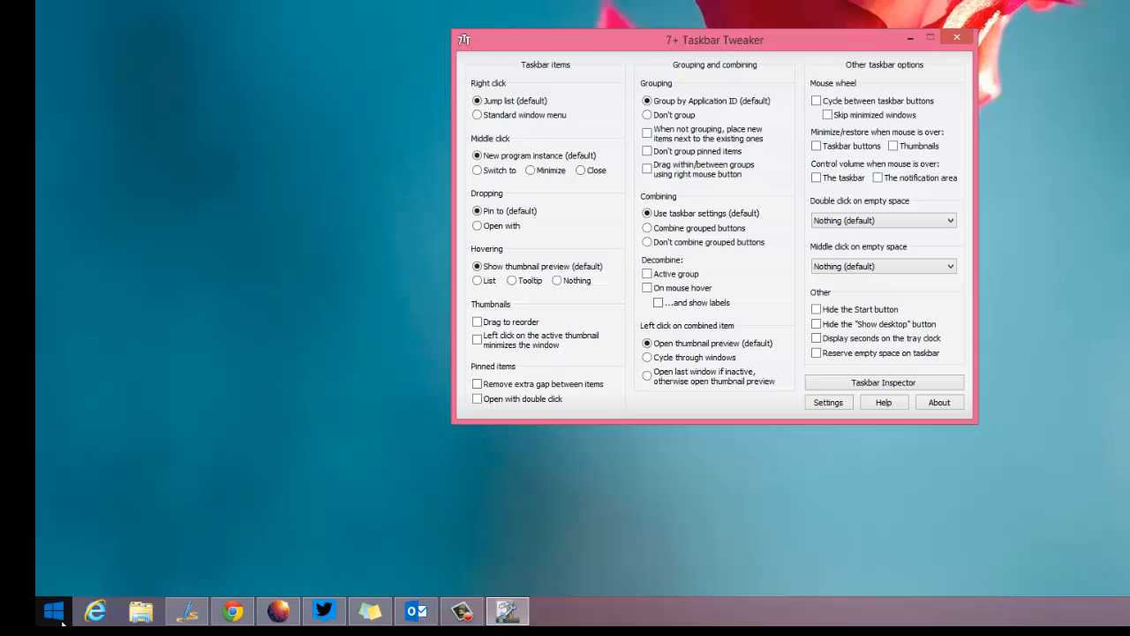
pyautogui.moveTo(281, 519)
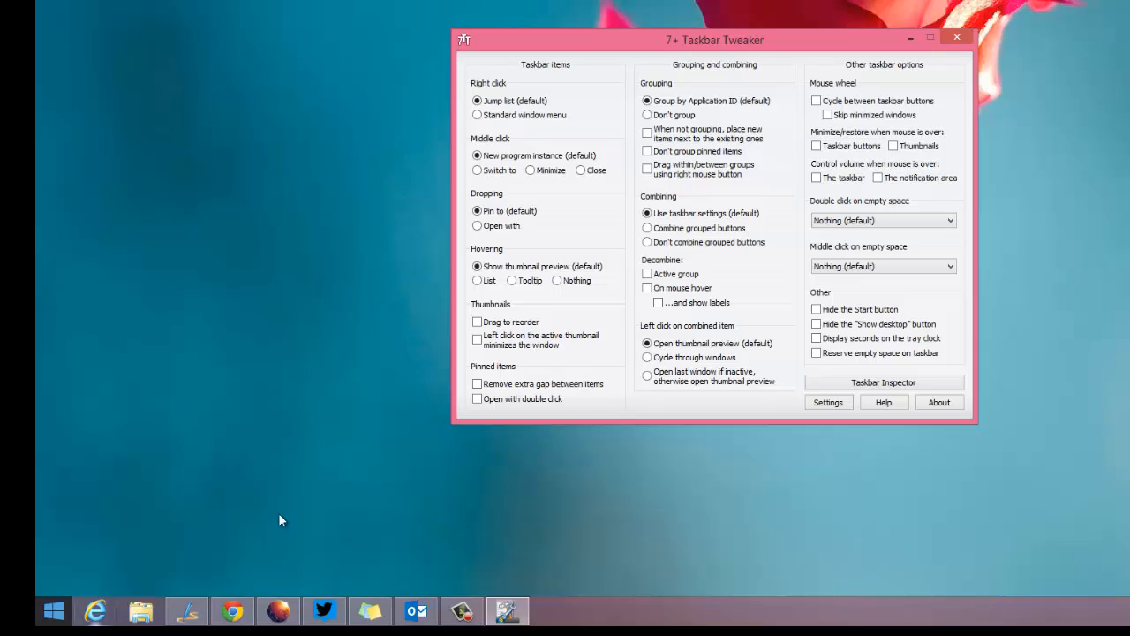
pyautogui.moveTo(884, 382)
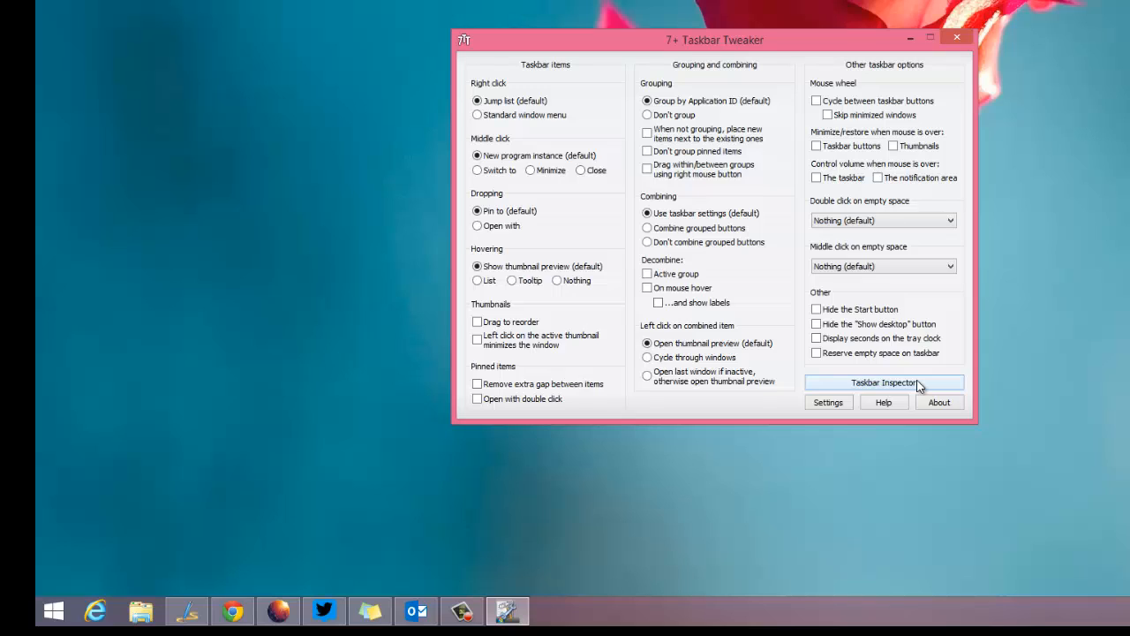
pyautogui.moveTo(824, 319)
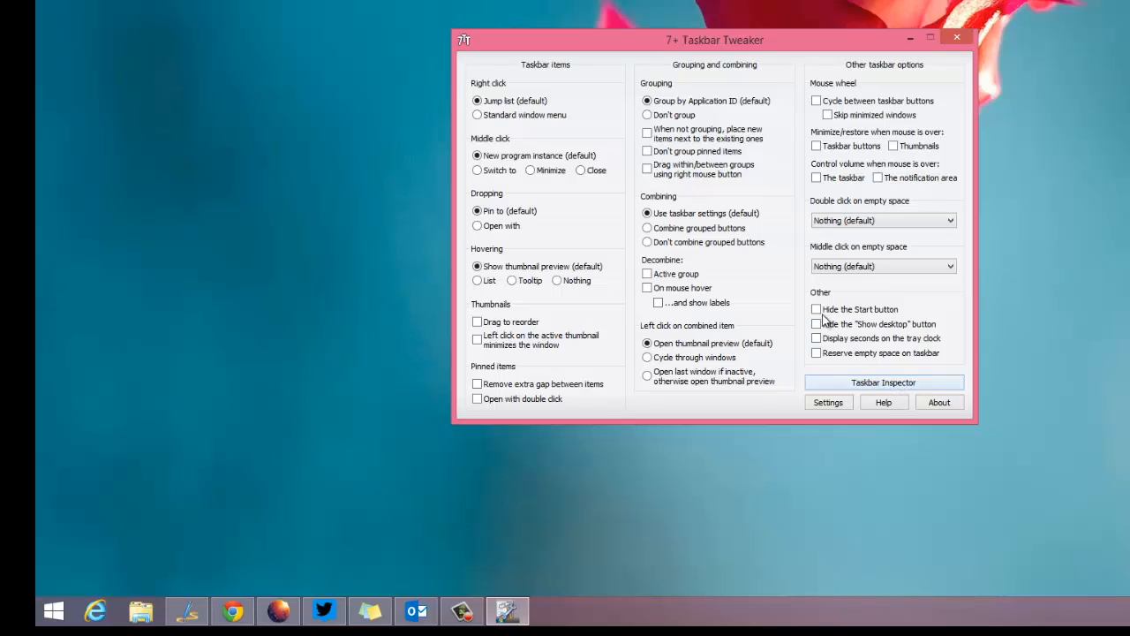
pyautogui.click(816, 309)
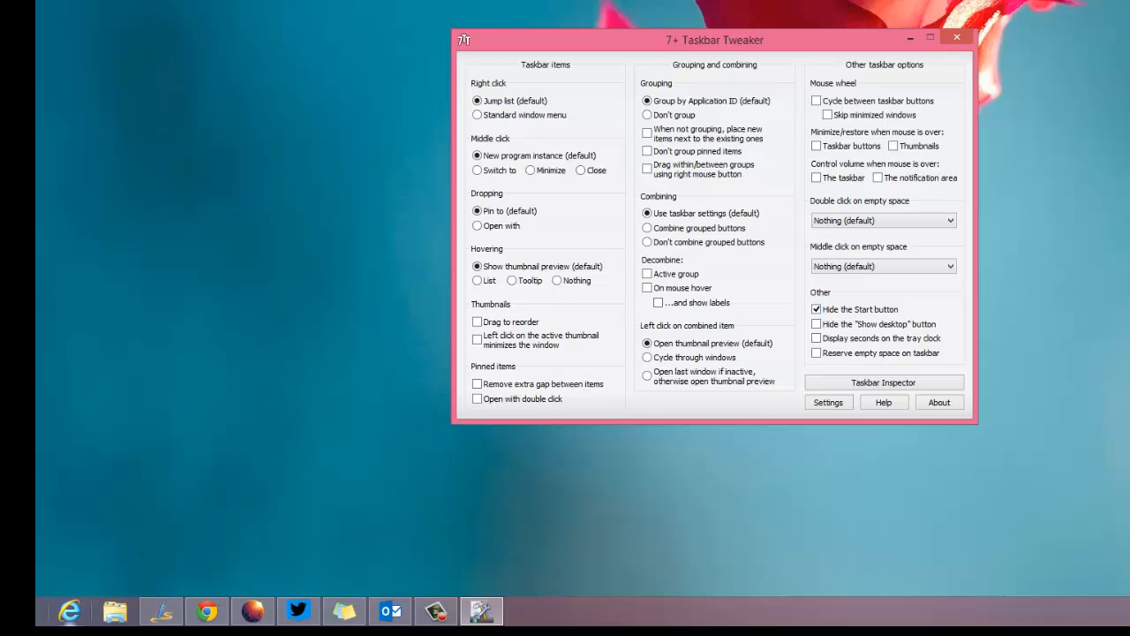
pyautogui.moveTo(725, 451)
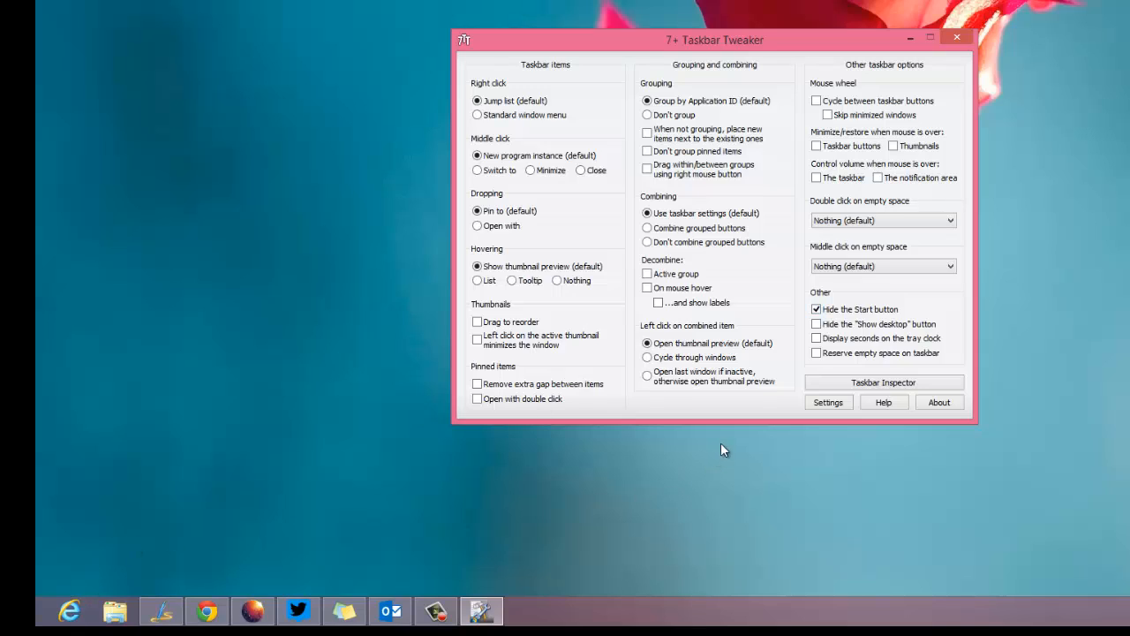
pyautogui.moveTo(742, 398)
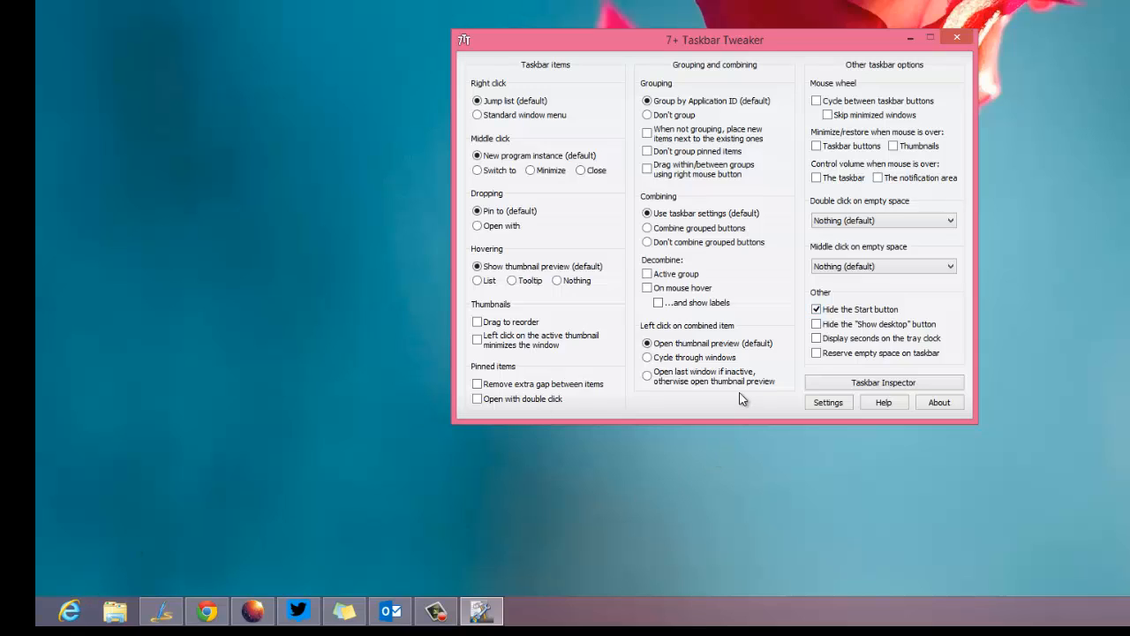